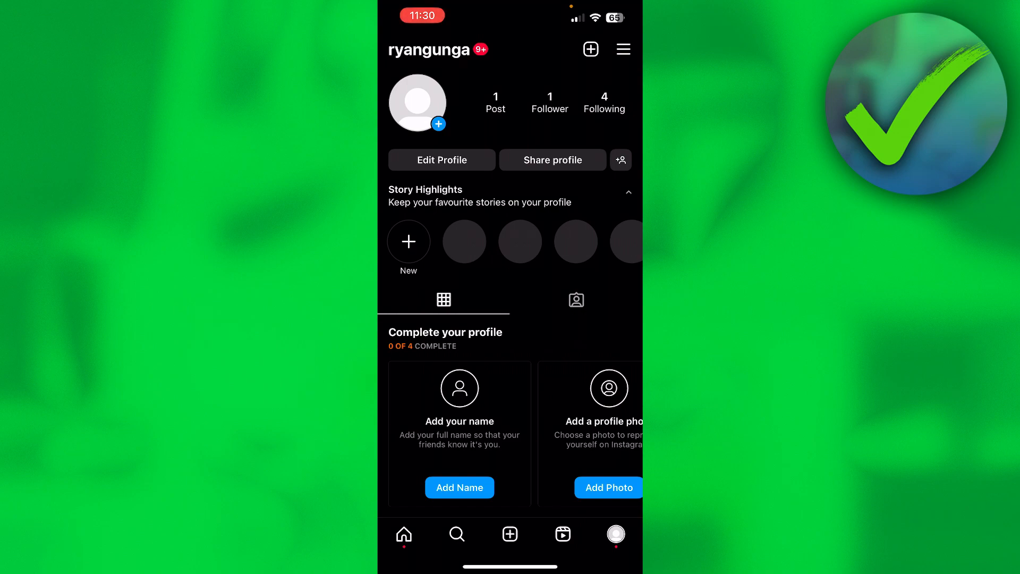
Step: Reach Instagram's Settings page from the profile's hamburger menu
left_click(623, 49)
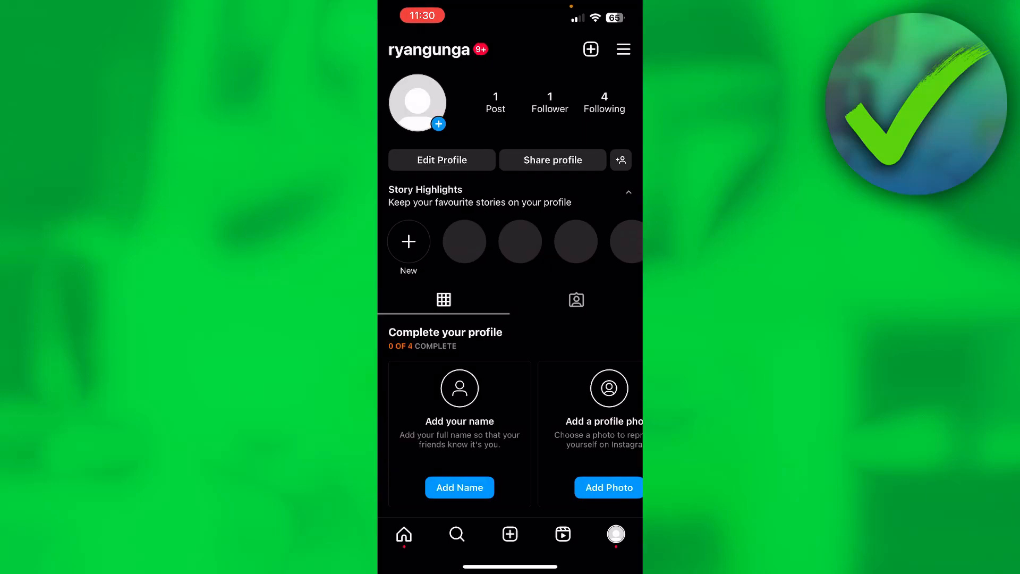
left_click(621, 49)
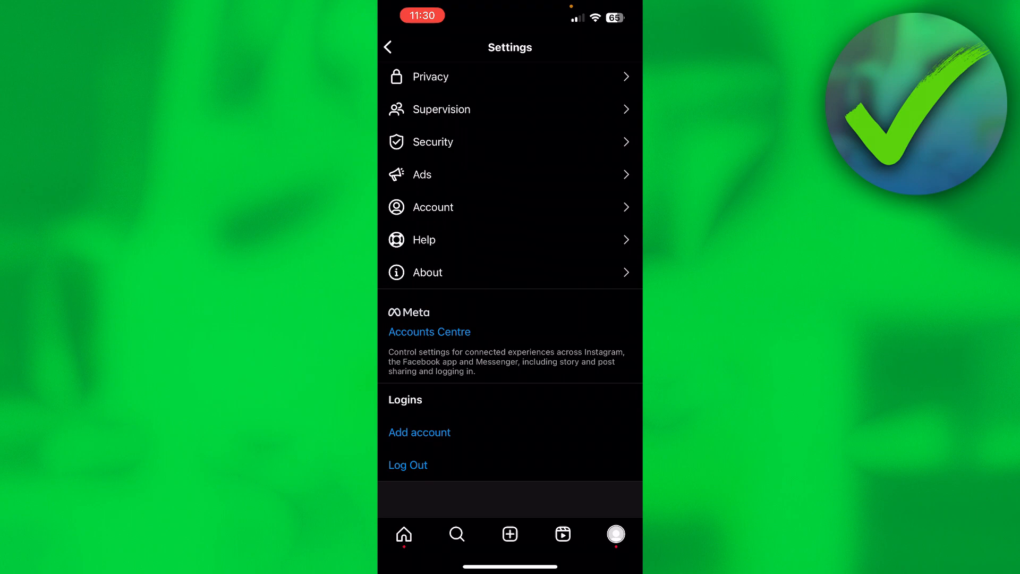
left_click(430, 332)
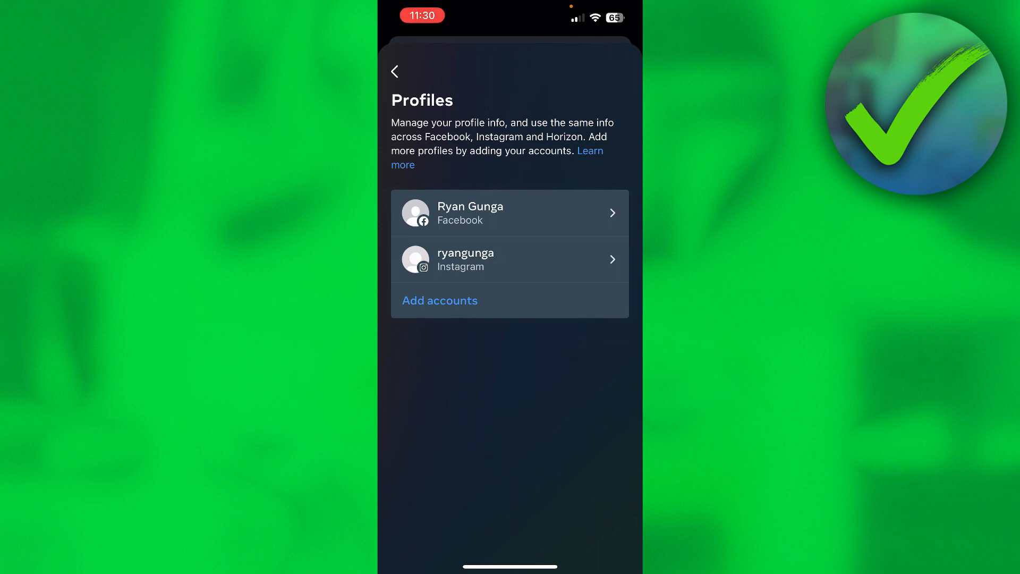
left_click(394, 71)
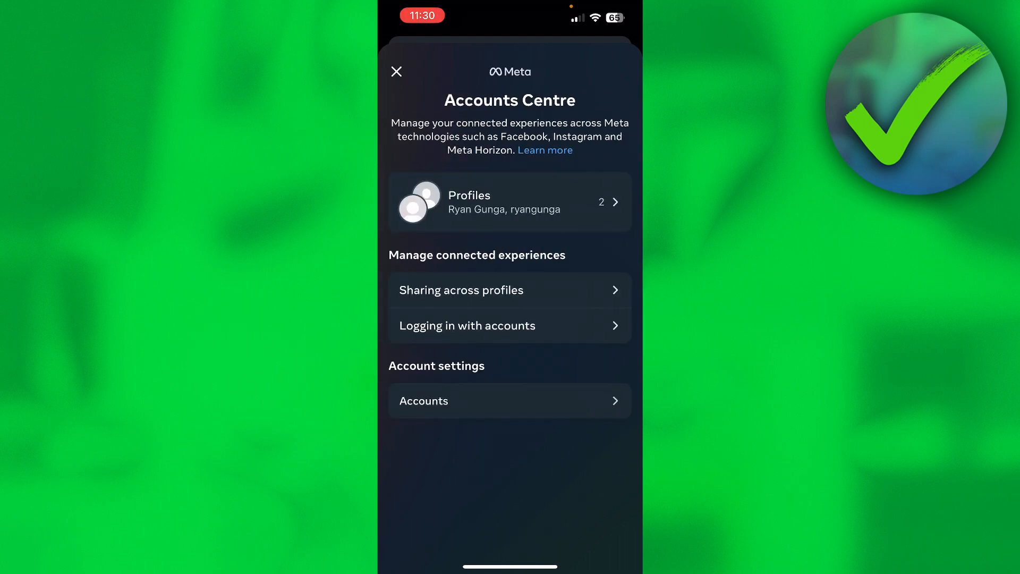
left_click(396, 71)
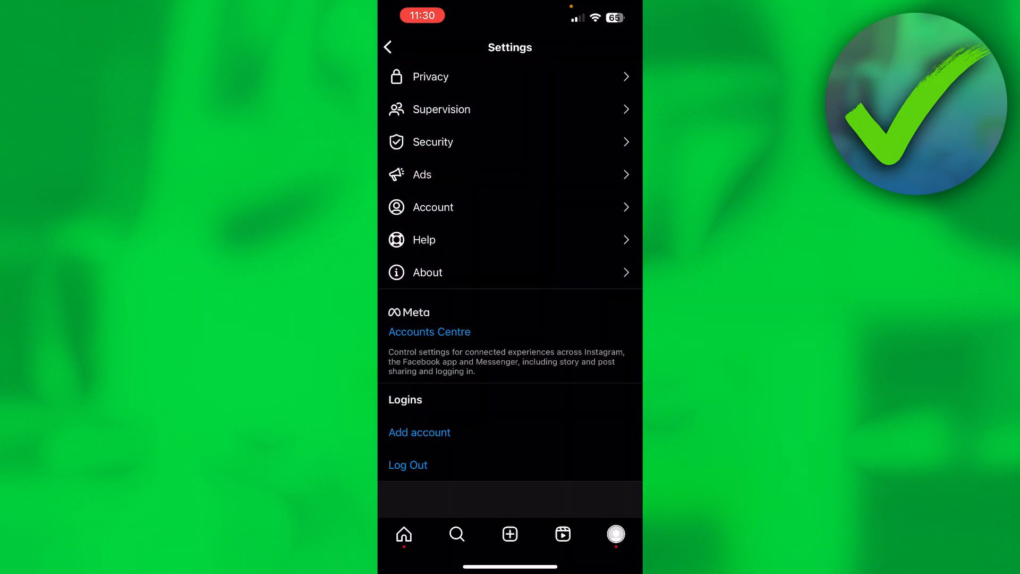
Step: Return to the profile and start a new feed post of the mouse photo captioned 'Mouse'
left_click(386, 47)
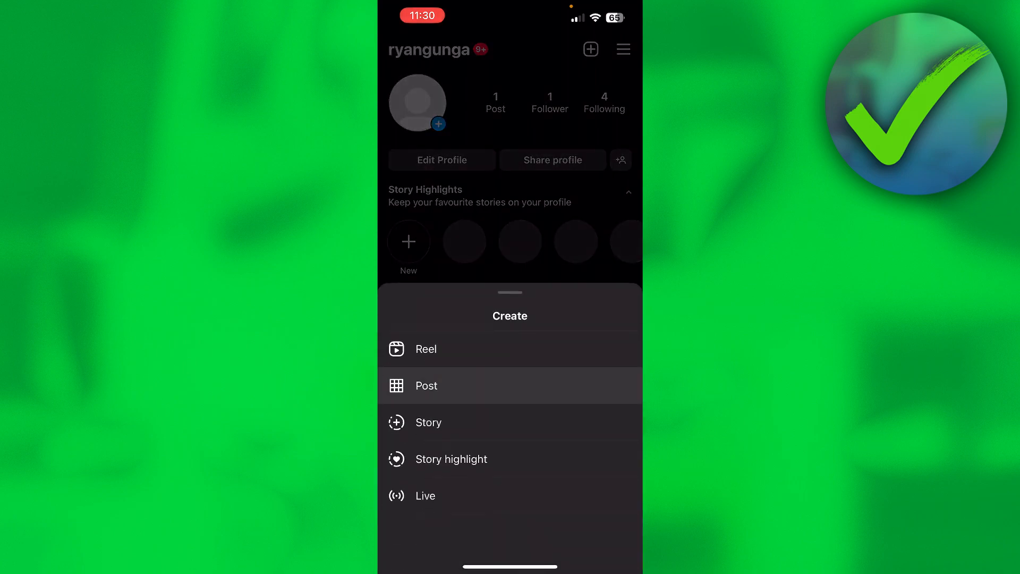
left_click(426, 385)
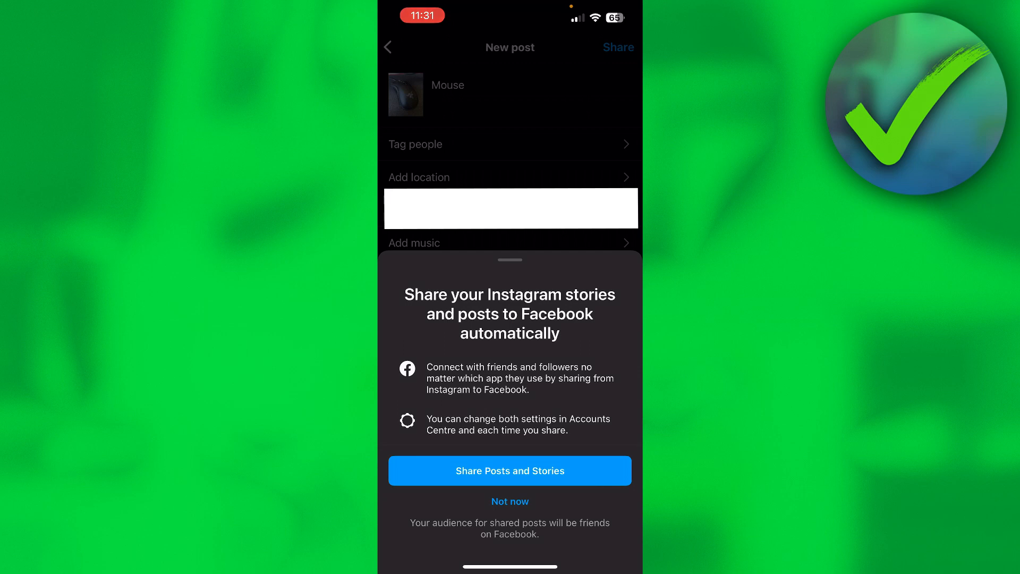
Step: Accept sharing posts to Facebook, publish the 'Mouse' post, then switch to Facebook to check it
left_click(510, 471)
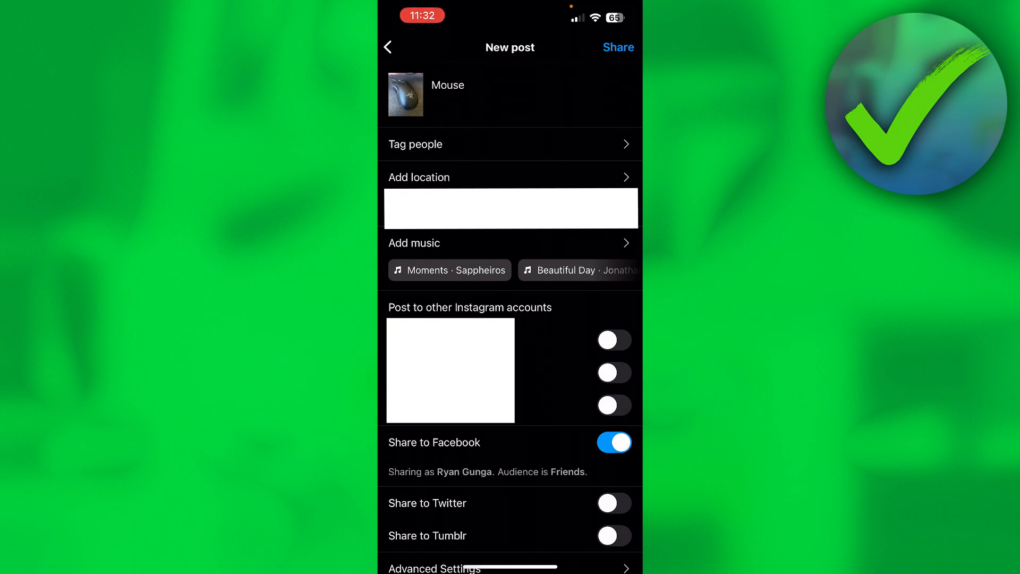
left_click(618, 47)
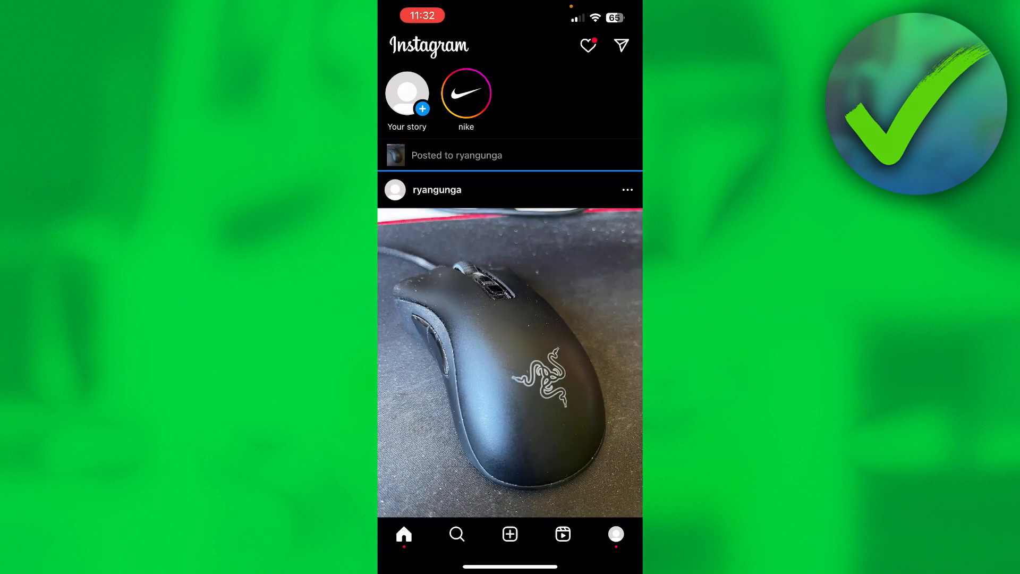
scroll("down", 3)
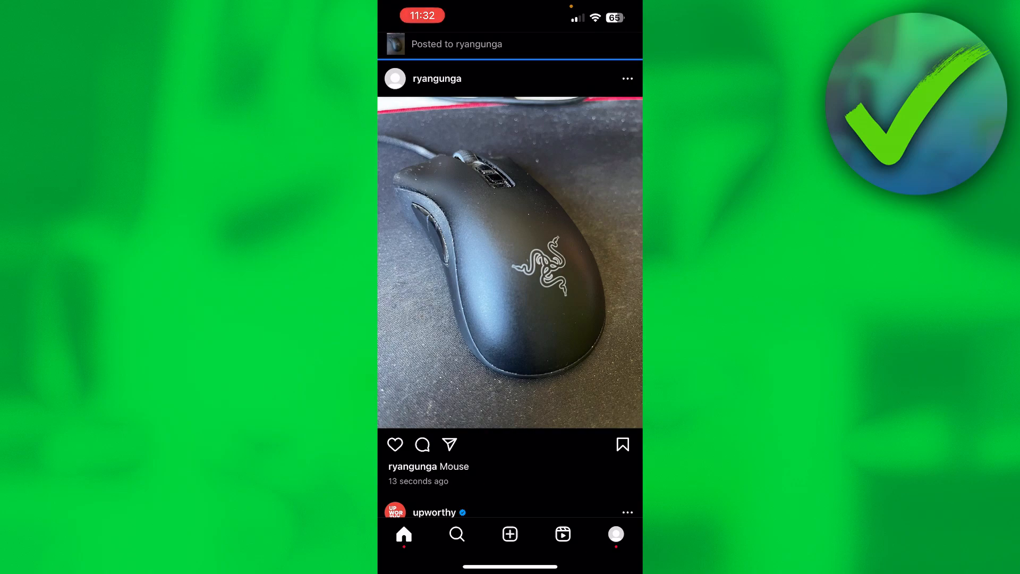
left_click(614, 534)
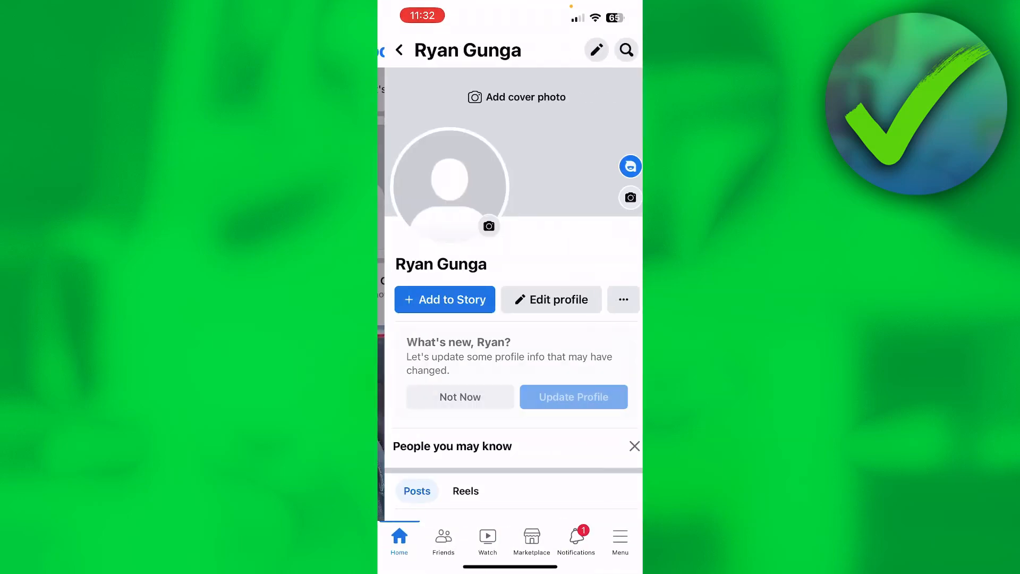
Step: Scroll the Facebook profile down to the Posts section showing the 'Mouse' photo
scroll("down", 3)
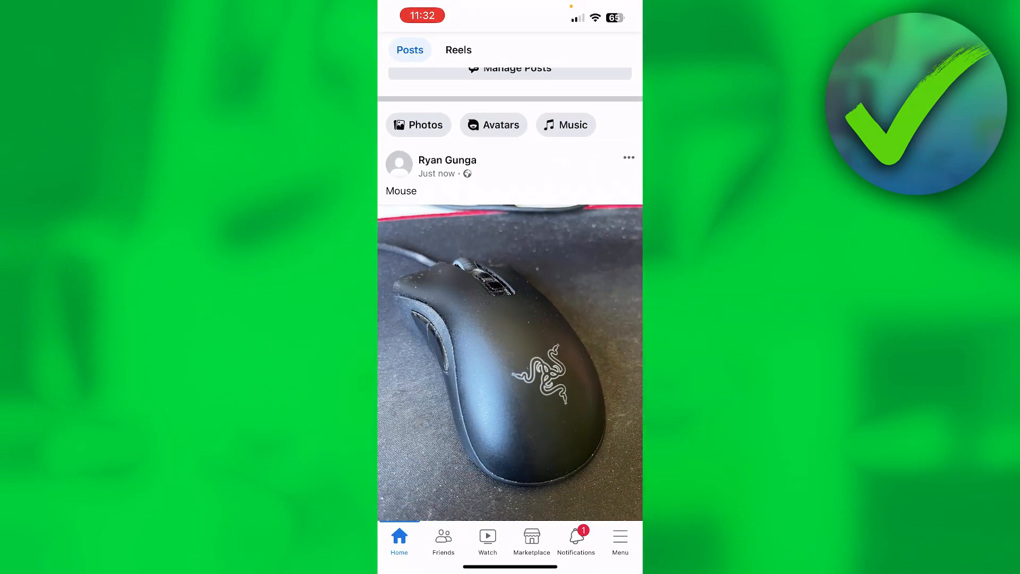
scroll("down", 3)
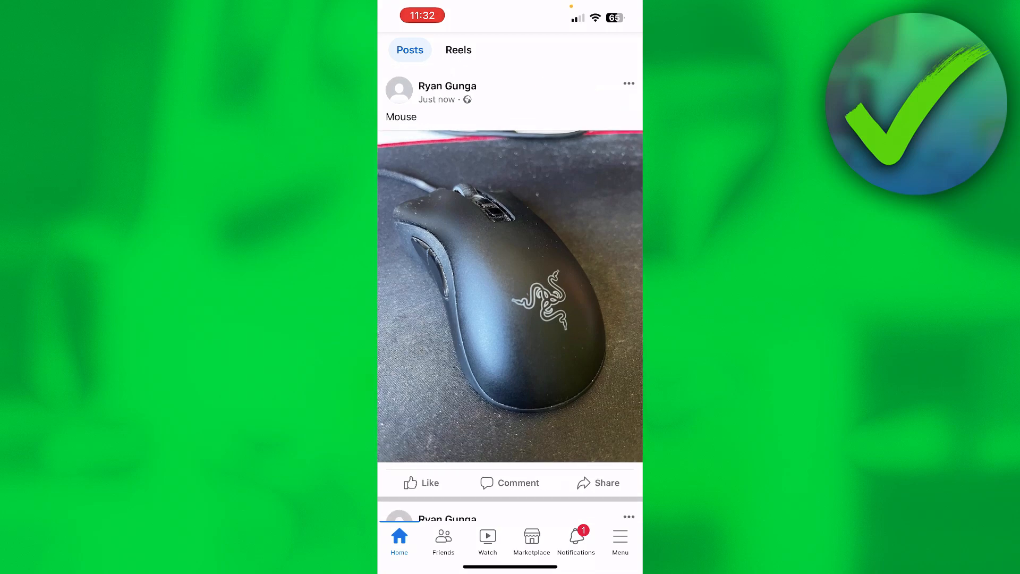